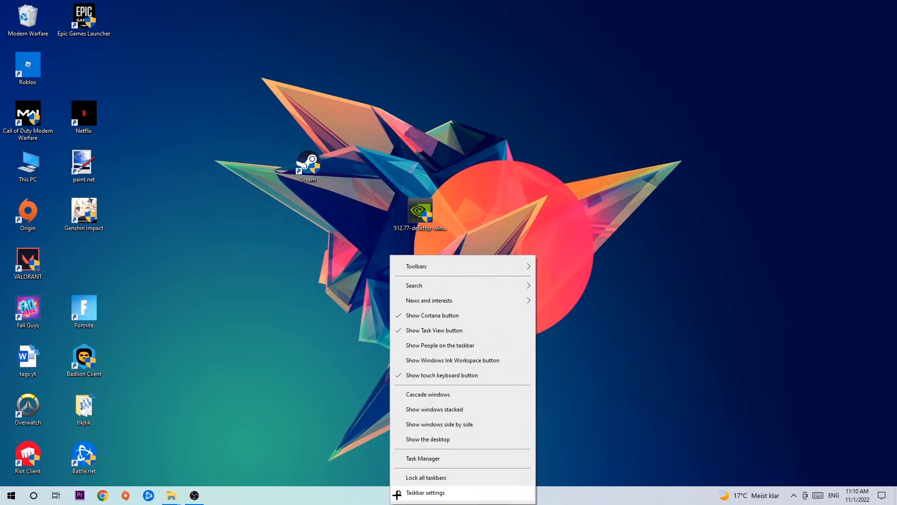
Show Task Manager's detailed process list sorted by GPU usage, OBS Studio on top.
{"action": "left_click", "coordinate": [423, 458]}
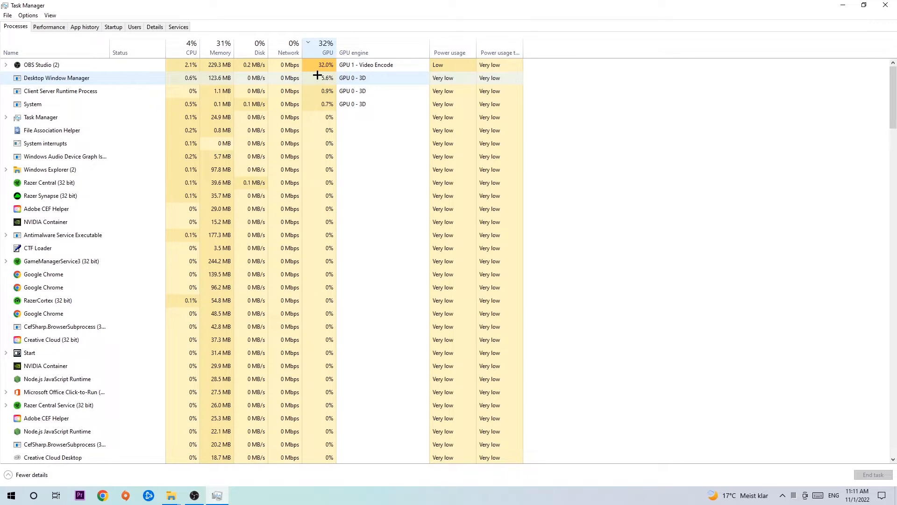
Close Task Manager and bring up the Start menu.
{"action": "right_click", "coordinate": [41, 65]}
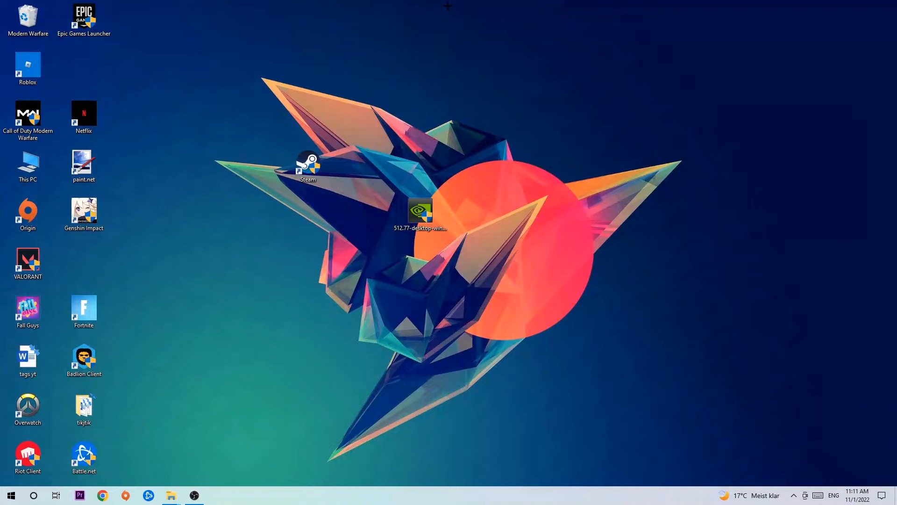
{"action": "mouse_move", "coordinate": [190, 369]}
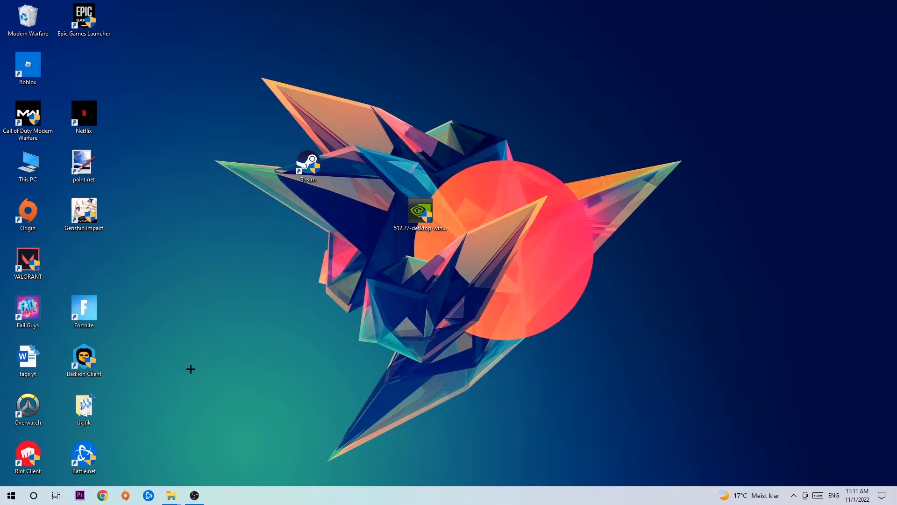
{"action": "left_click", "coordinate": [9, 495]}
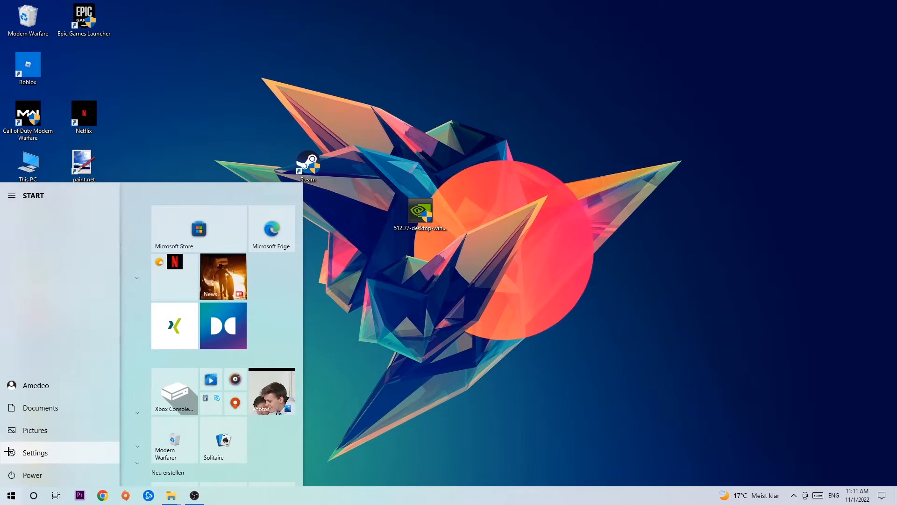
Reach Settings > Gaming > Xbox Game Bar, where the Game Bar toggle is Off.
{"action": "left_click", "coordinate": [35, 452]}
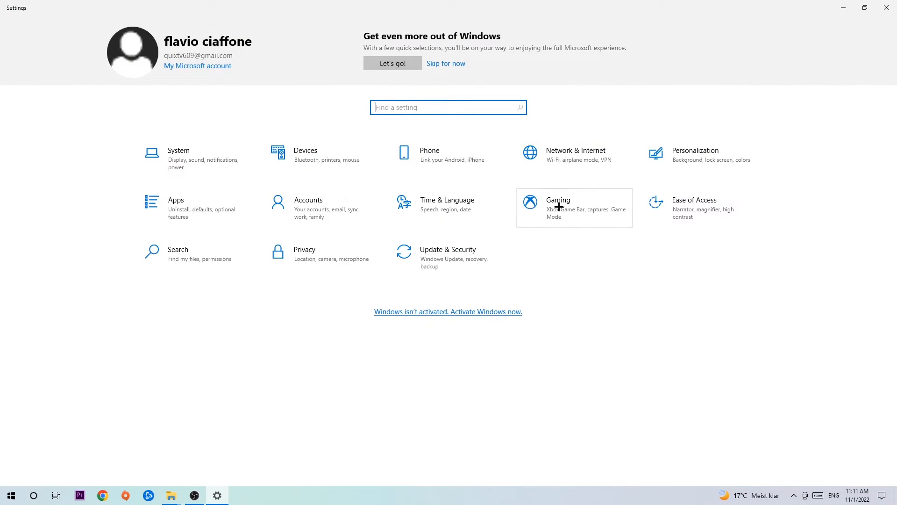
{"action": "left_click", "coordinate": [557, 208]}
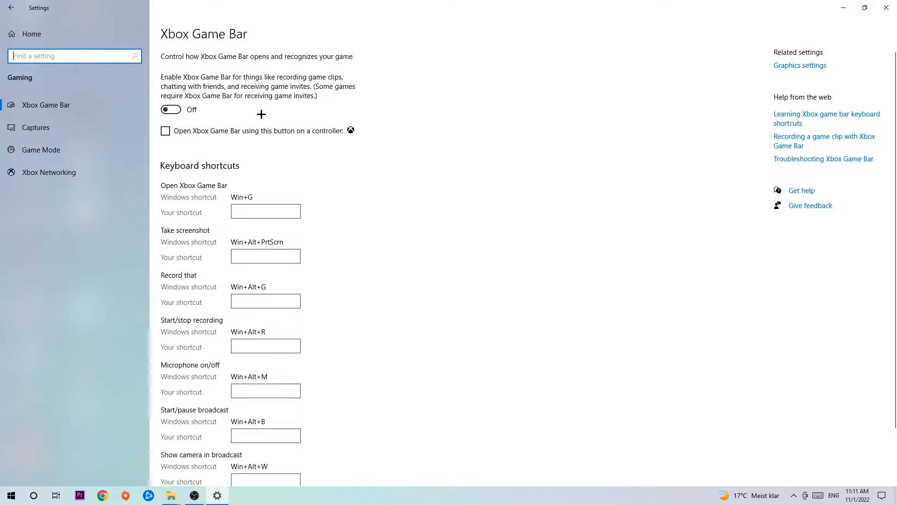
{"action": "mouse_move", "coordinate": [229, 114]}
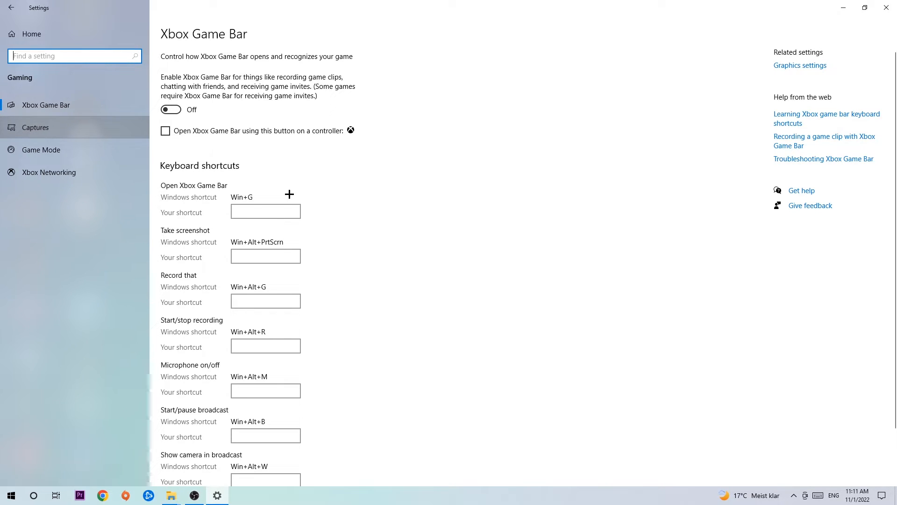
{"action": "mouse_move", "coordinate": [162, 169]}
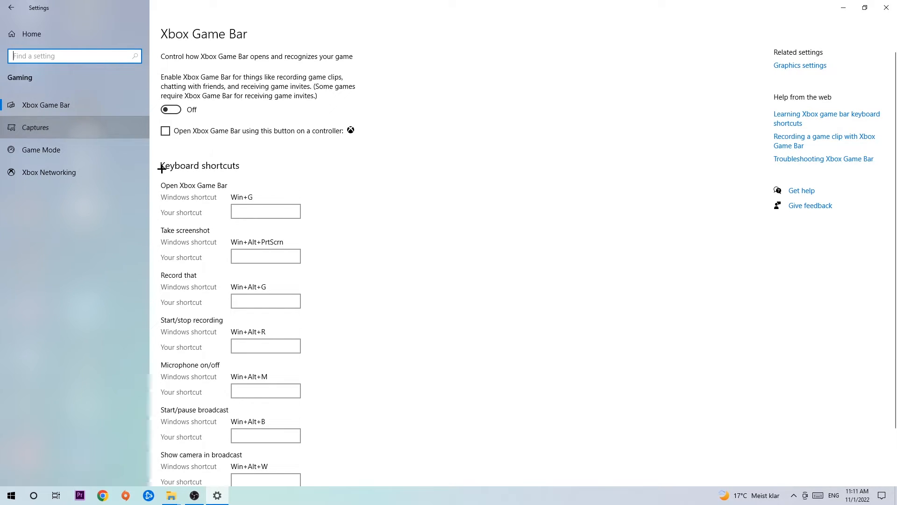
Show the Captures page with Record in the background and recorded audio Off.
{"action": "left_click", "coordinate": [35, 127]}
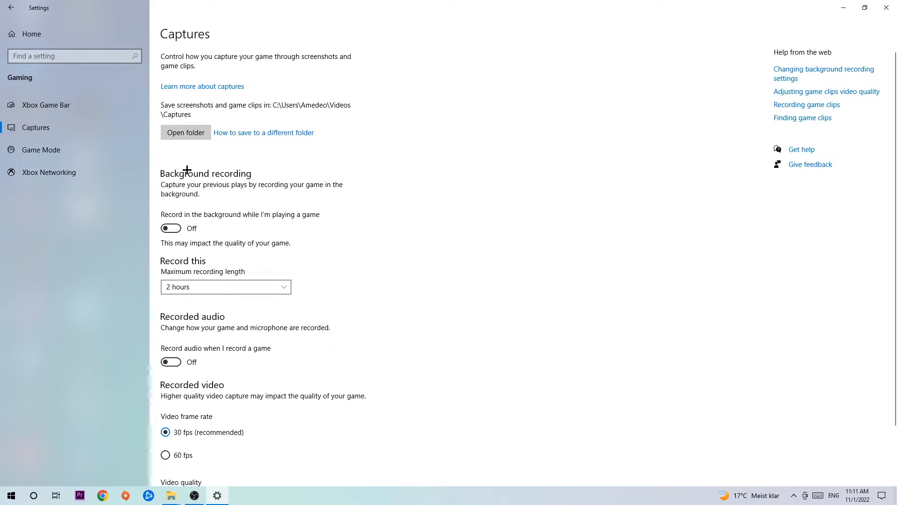
{"action": "mouse_move", "coordinate": [205, 219]}
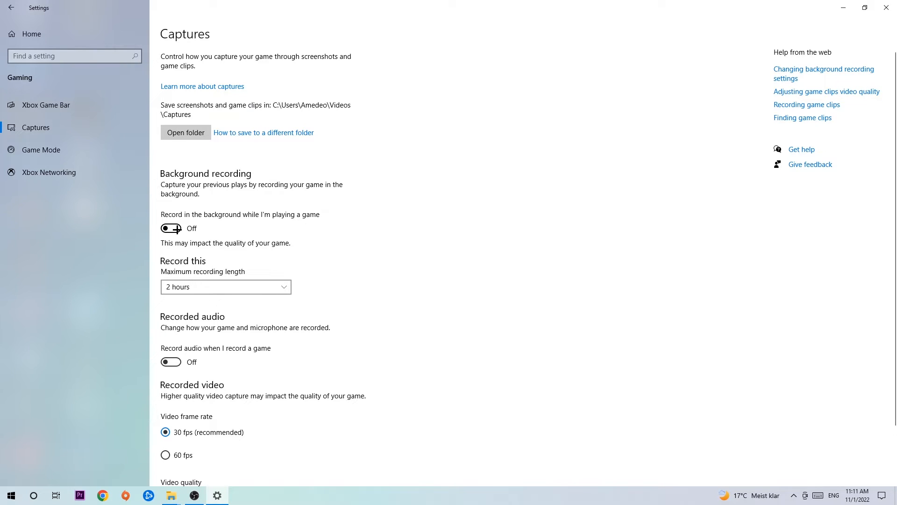
{"action": "mouse_move", "coordinate": [256, 192]}
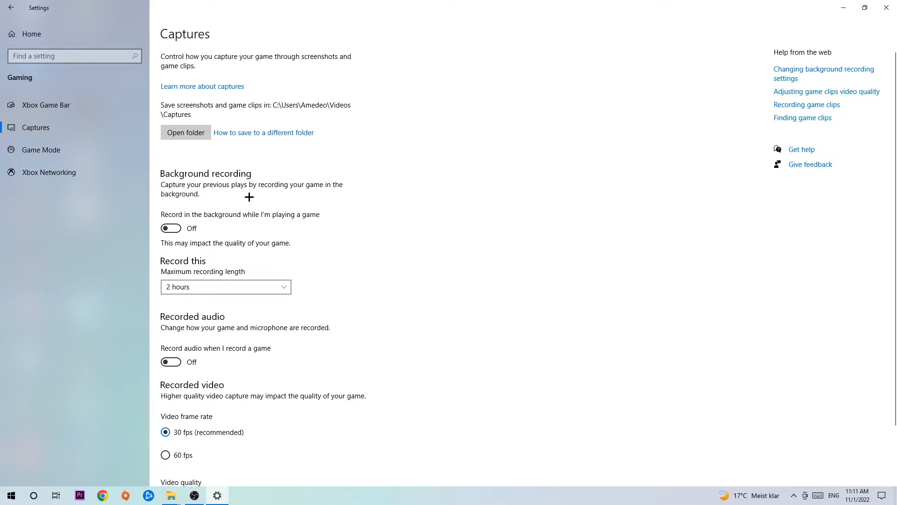
Show the Game Mode page confirming Game Mode is On.
{"action": "left_click", "coordinate": [40, 150]}
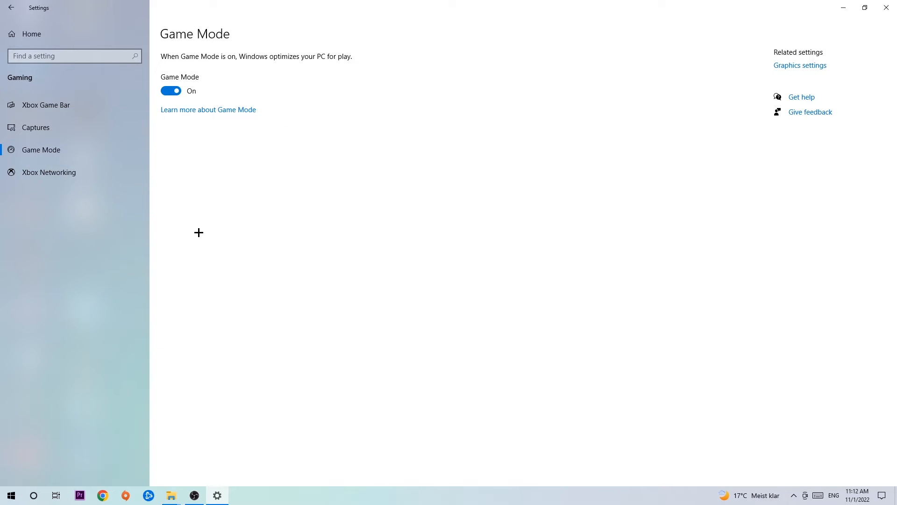
{"action": "mouse_move", "coordinate": [207, 219]}
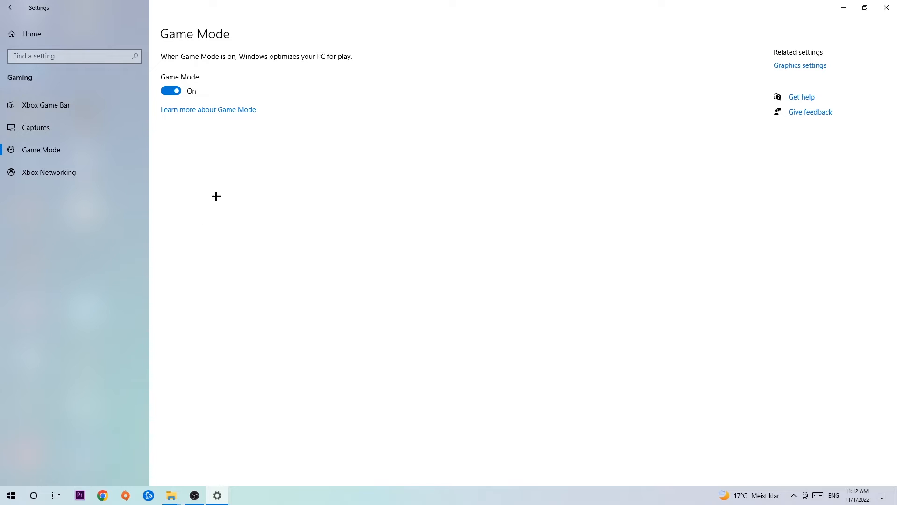
{"action": "mouse_move", "coordinate": [195, 157]}
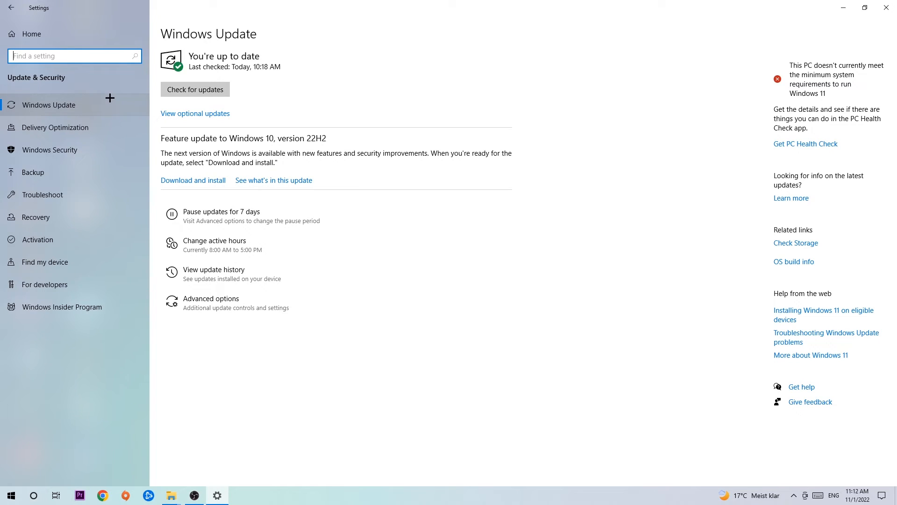
Check Windows Update reports the PC up to date, then close Settings.
{"action": "left_click", "coordinate": [886, 7]}
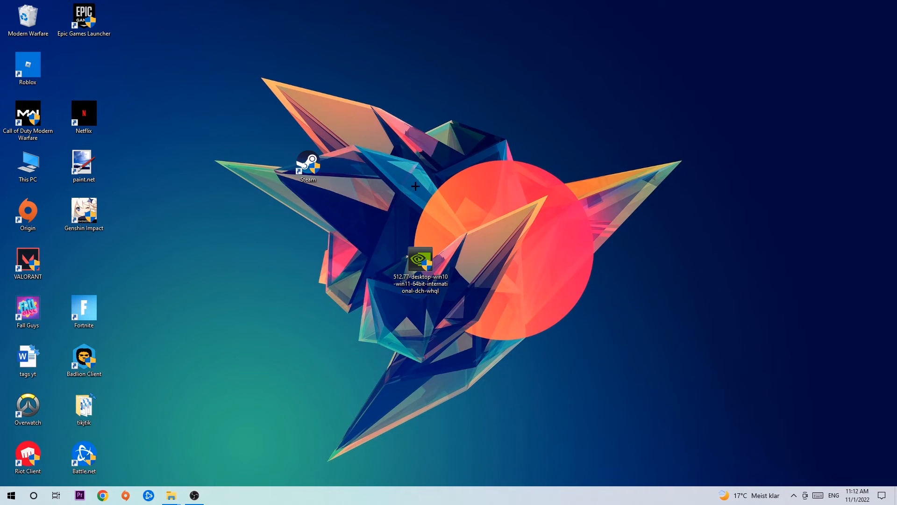
{"action": "mouse_move", "coordinate": [409, 176]}
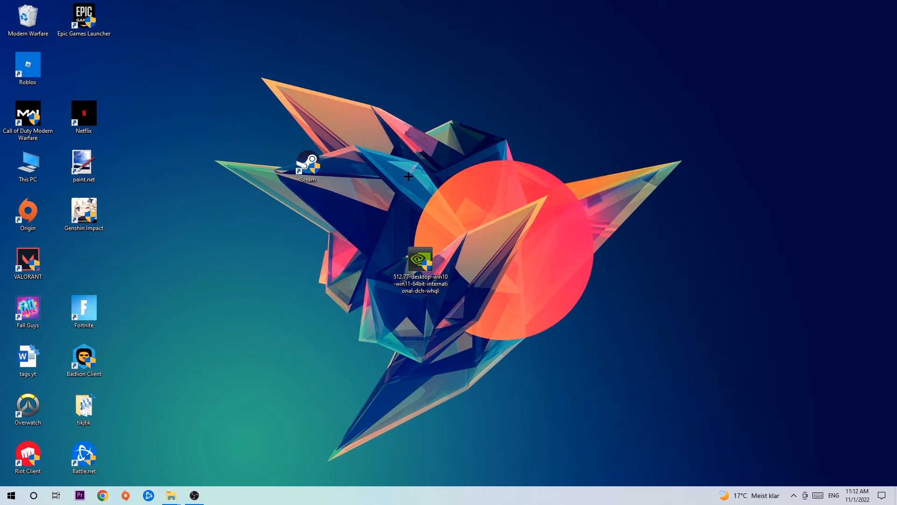
{"action": "mouse_move", "coordinate": [355, 166]}
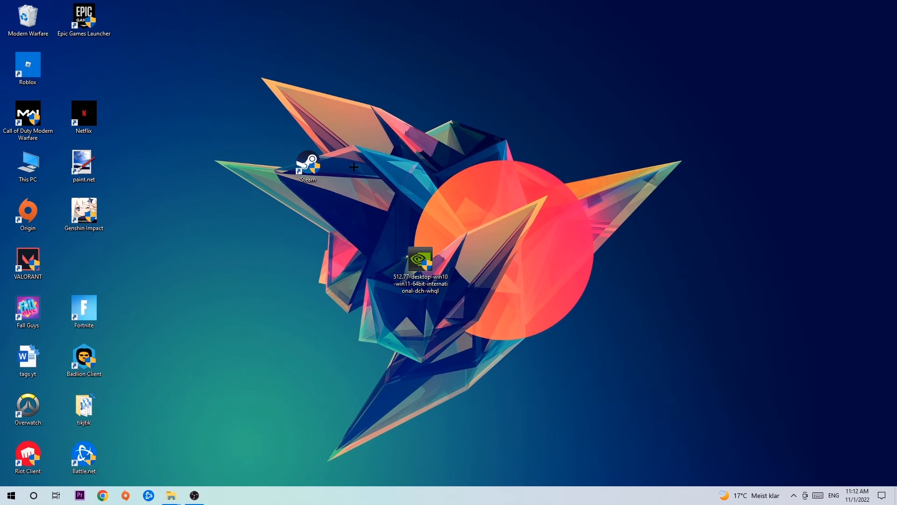